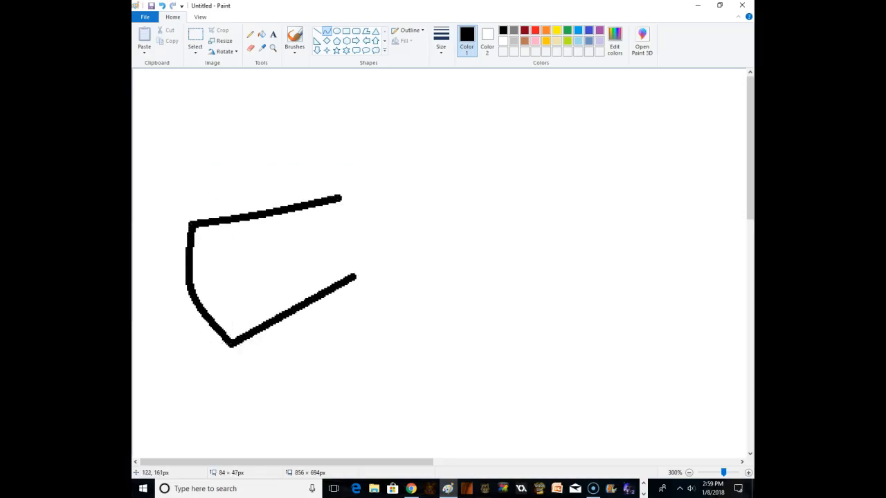
# - Draw the thick black head outline with a flared left side and a torn, jagged right edge
pyautogui.moveTo(339, 199); pyautogui.dragTo(665, 277)
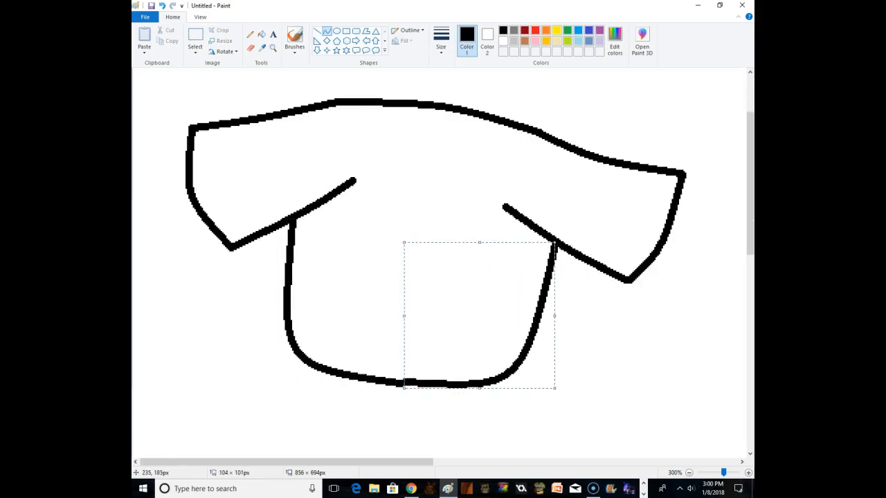
pyautogui.click(535, 30)
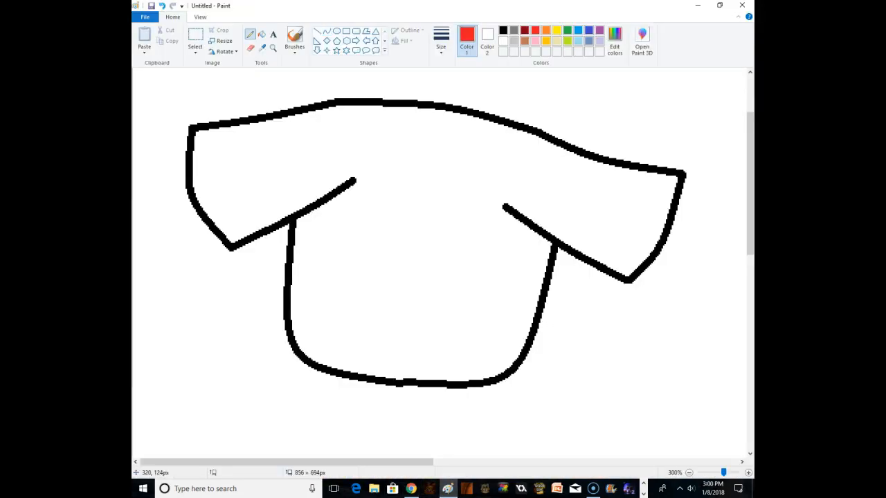
pyautogui.moveTo(562, 249); pyautogui.dragTo(620, 162)
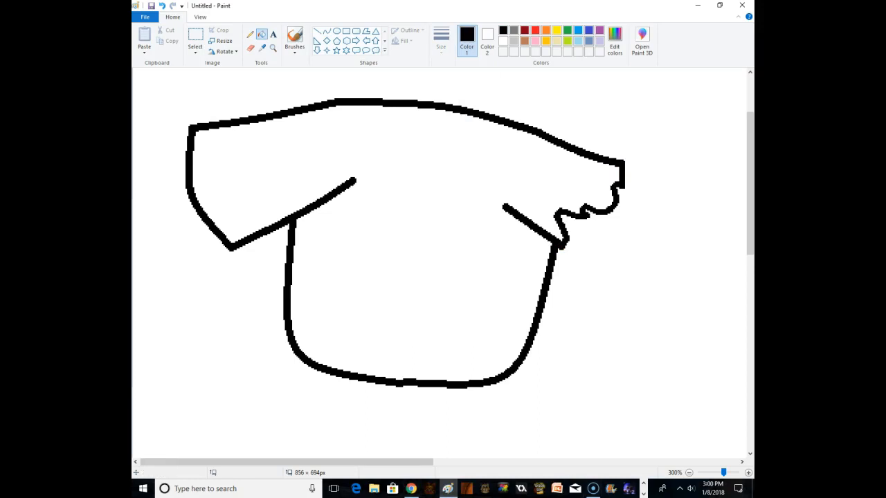
pyautogui.moveTo(574, 221); pyautogui.dragTo(595, 367)
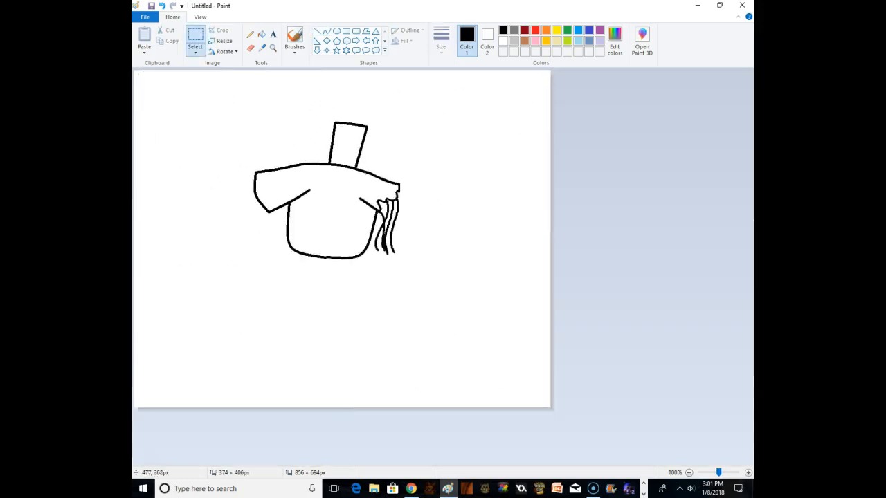
# - Zoom out to fit the head with its top hat and dangling wires in view
pyautogui.click(689, 473)
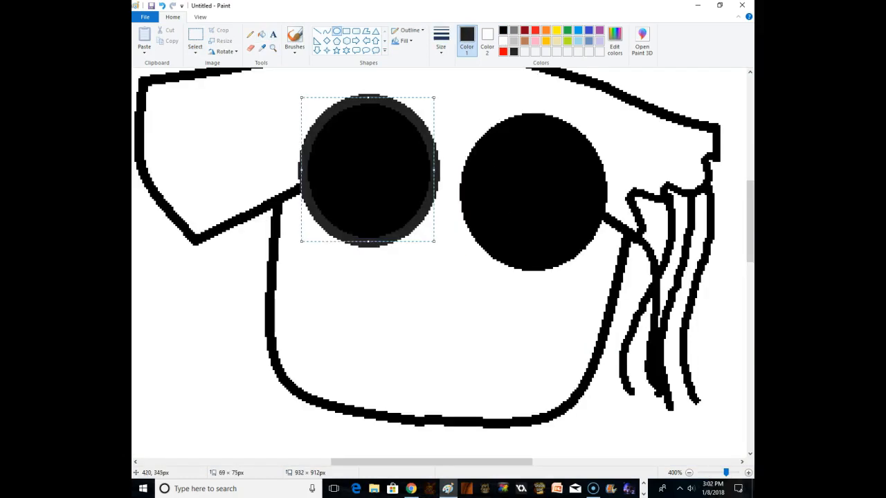
# - Adjust the left eye, add dark rims to both eyes and draw the long line below the head
pyautogui.moveTo(367, 170); pyautogui.dragTo(533, 194)
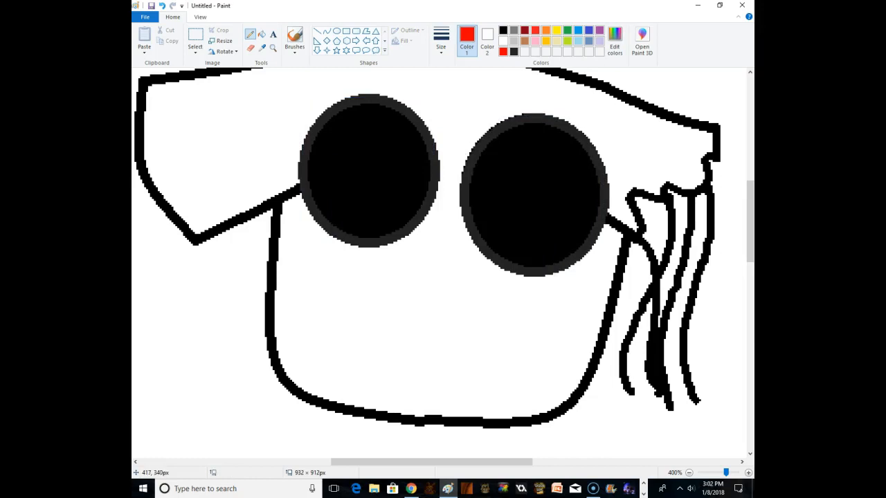
pyautogui.moveTo(356, 235); pyautogui.dragTo(346, 346)
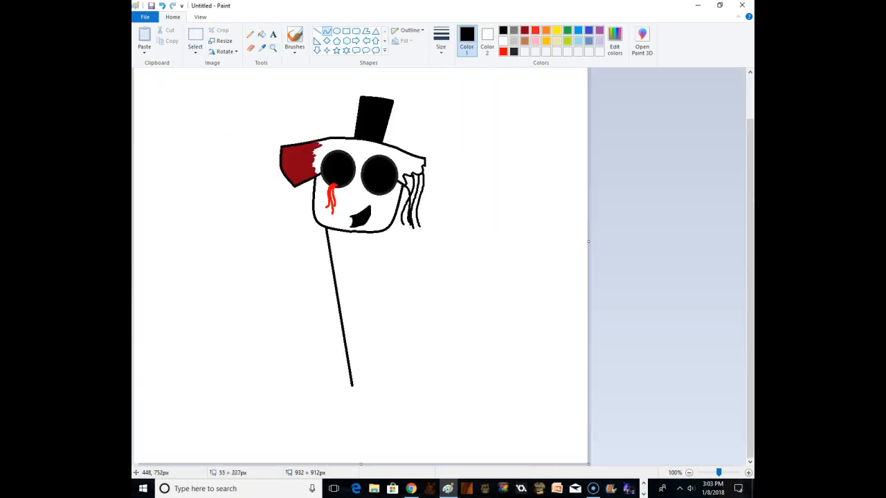
pyautogui.moveTo(325, 236); pyautogui.dragTo(374, 397)
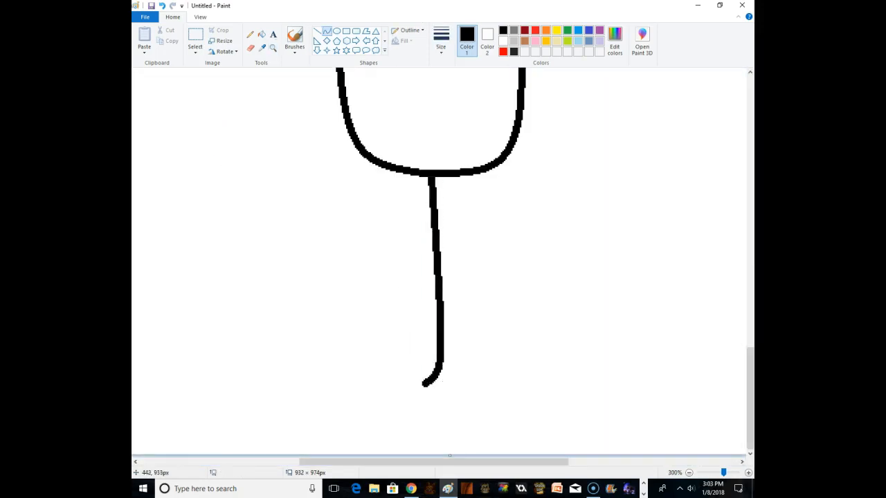
# - Draw the line down from the head and the long paired torso outlines beneath the bow tie
pyautogui.moveTo(436, 325); pyautogui.dragTo(357, 398)
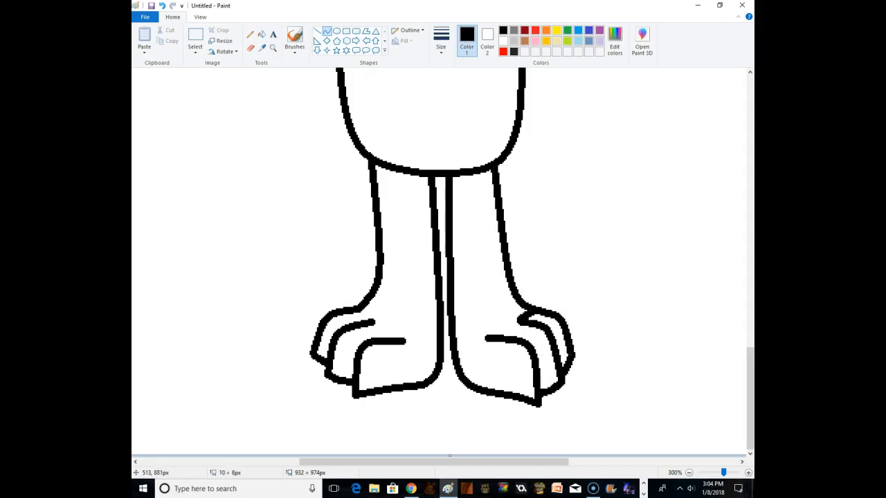
pyautogui.moveTo(453, 269); pyautogui.dragTo(501, 276)
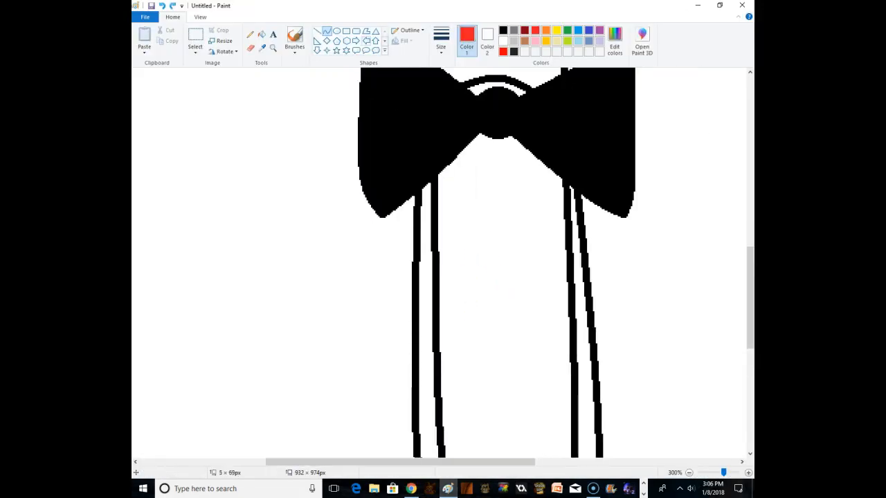
# - Add a rimmed round black button under the bow tie and a small rectangle beneath it
pyautogui.moveTo(451, 225); pyautogui.dragTo(495, 344)
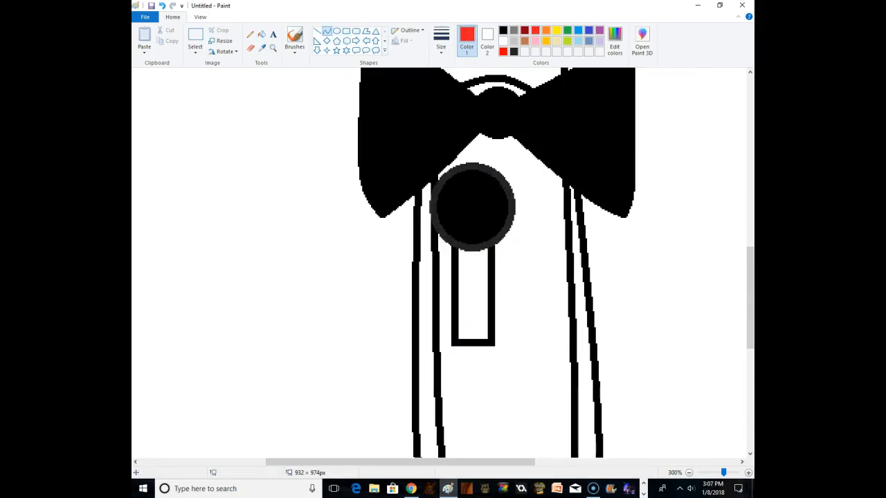
pyautogui.moveTo(358, 163); pyautogui.dragTo(457, 320)
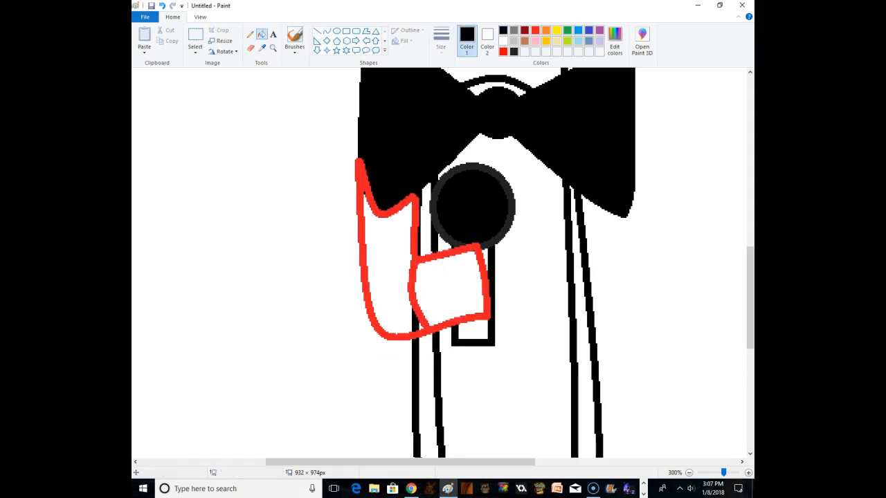
# - Fill the torso area under the button with yellow
pyautogui.click(450, 291)
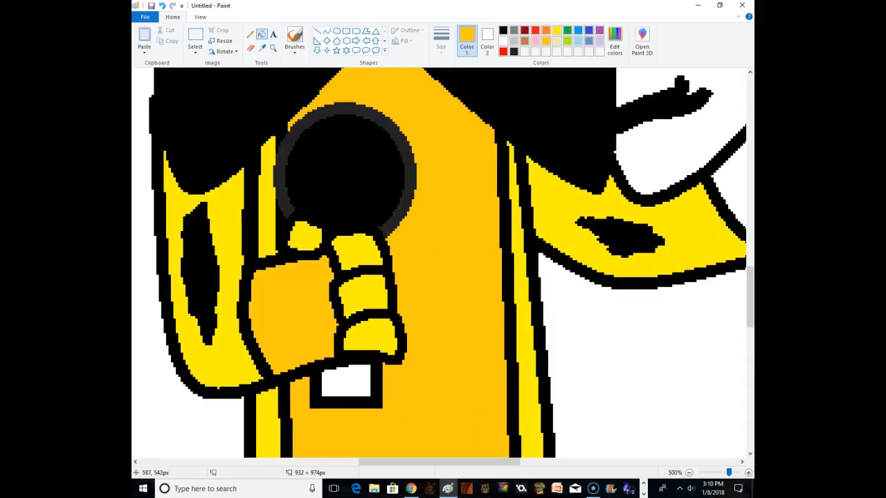
# - Zoom out to show the whole yellow character with hat, eyes, bow tie and fist
pyautogui.scroll(-3)
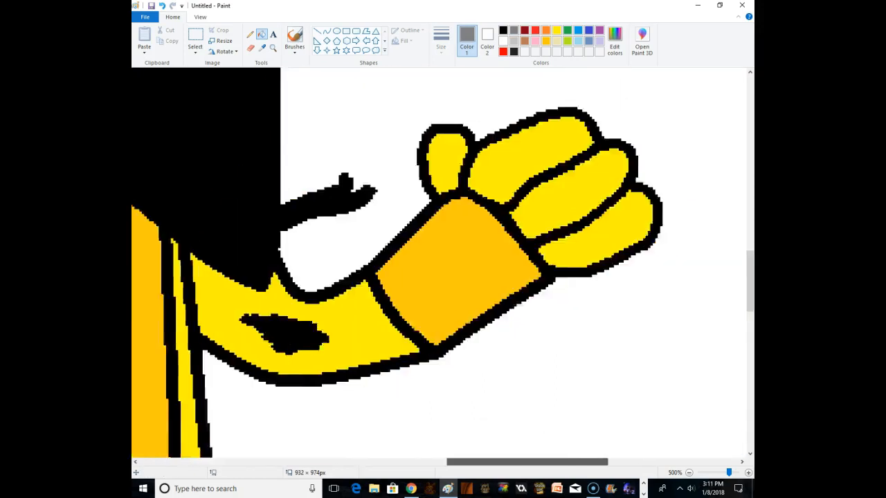
pyautogui.click(688, 473)
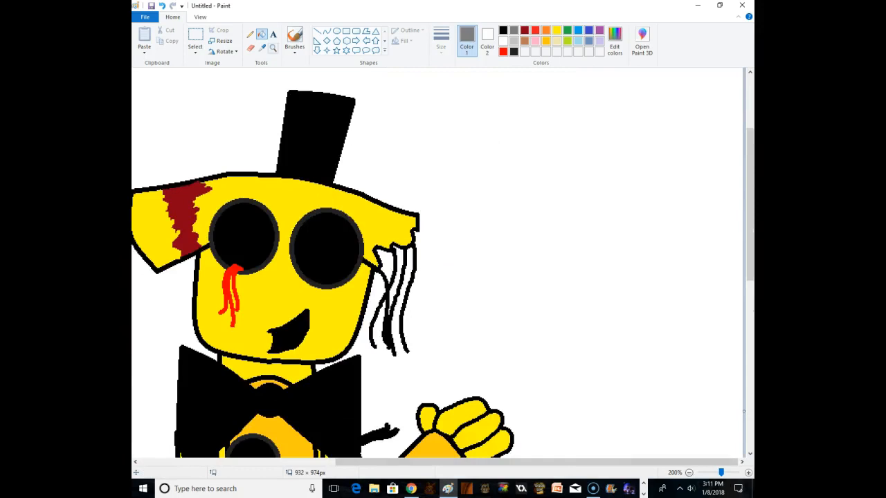